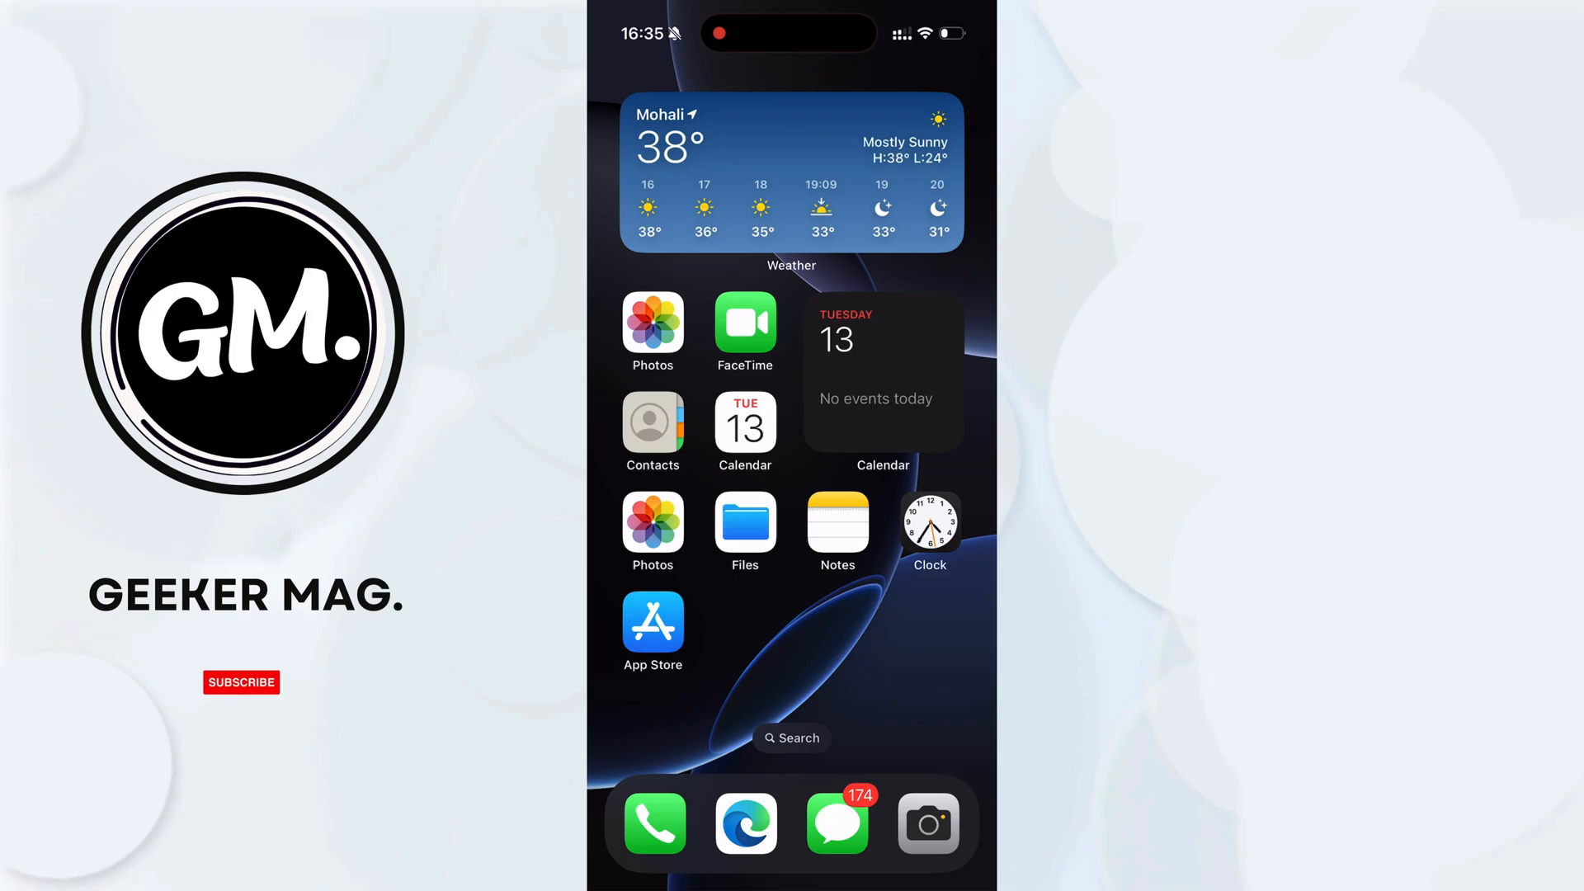
Find the Passwords app via home-screen search and search its saved logins for 'roblox'
type("p")
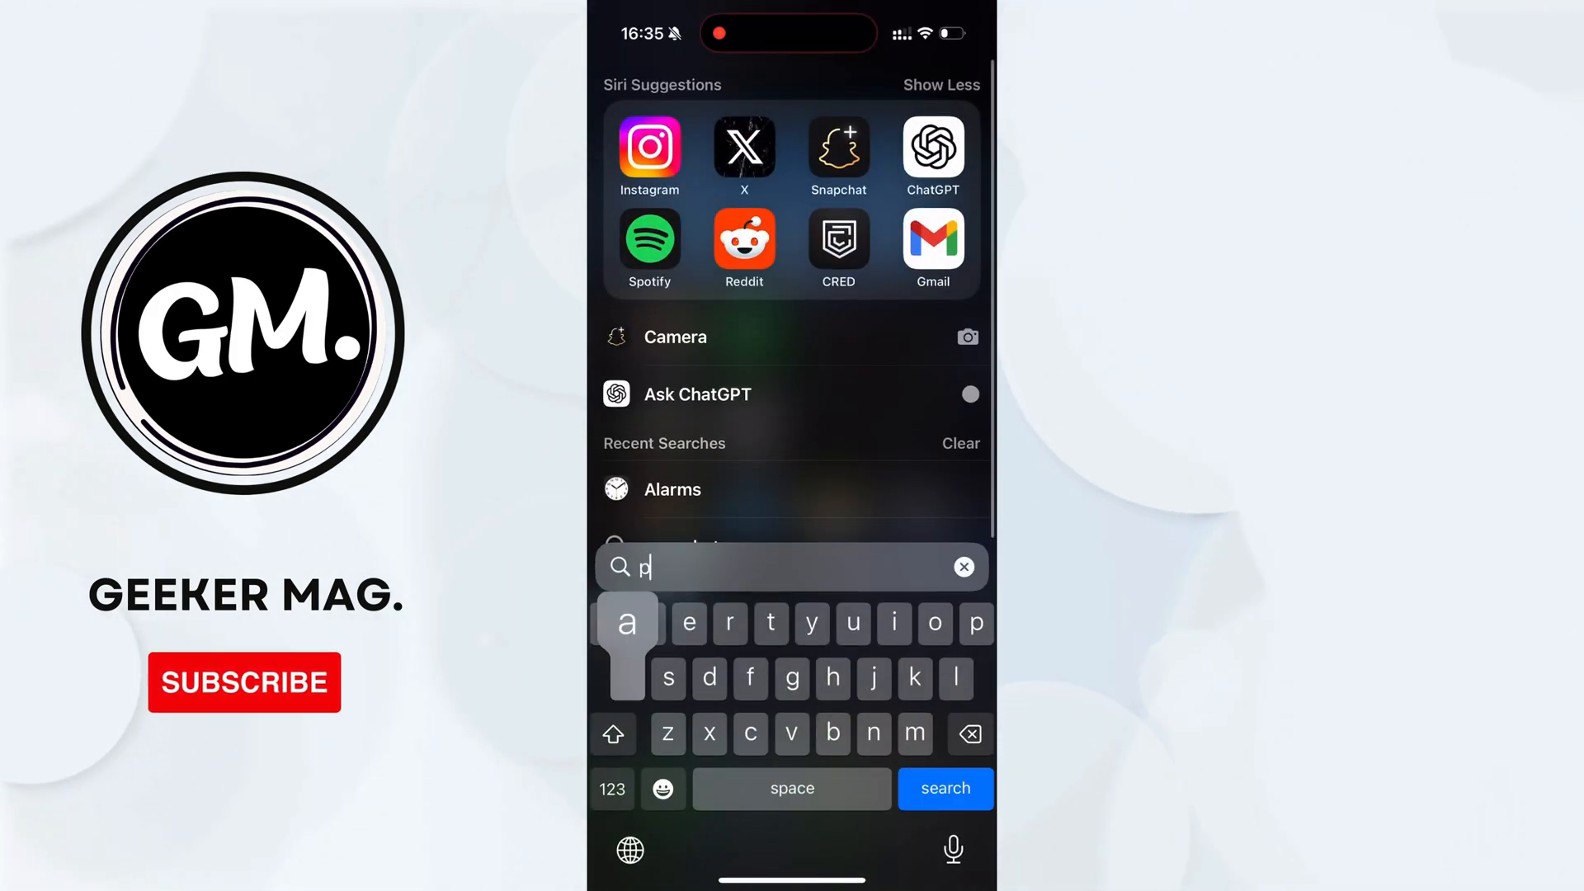
type("asswords")
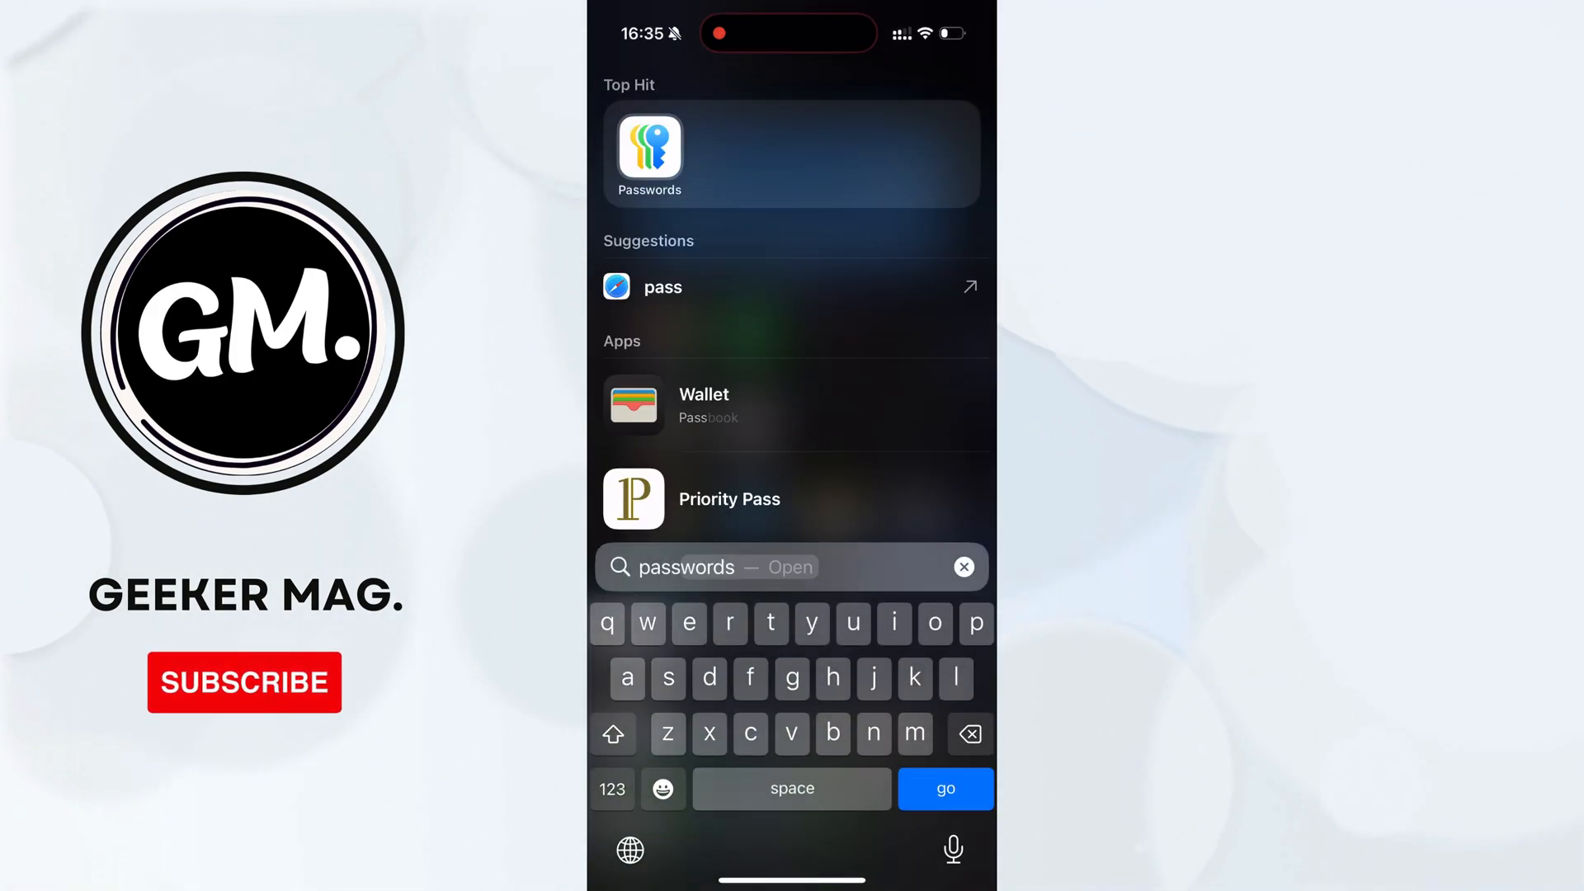
left_click(649, 149)
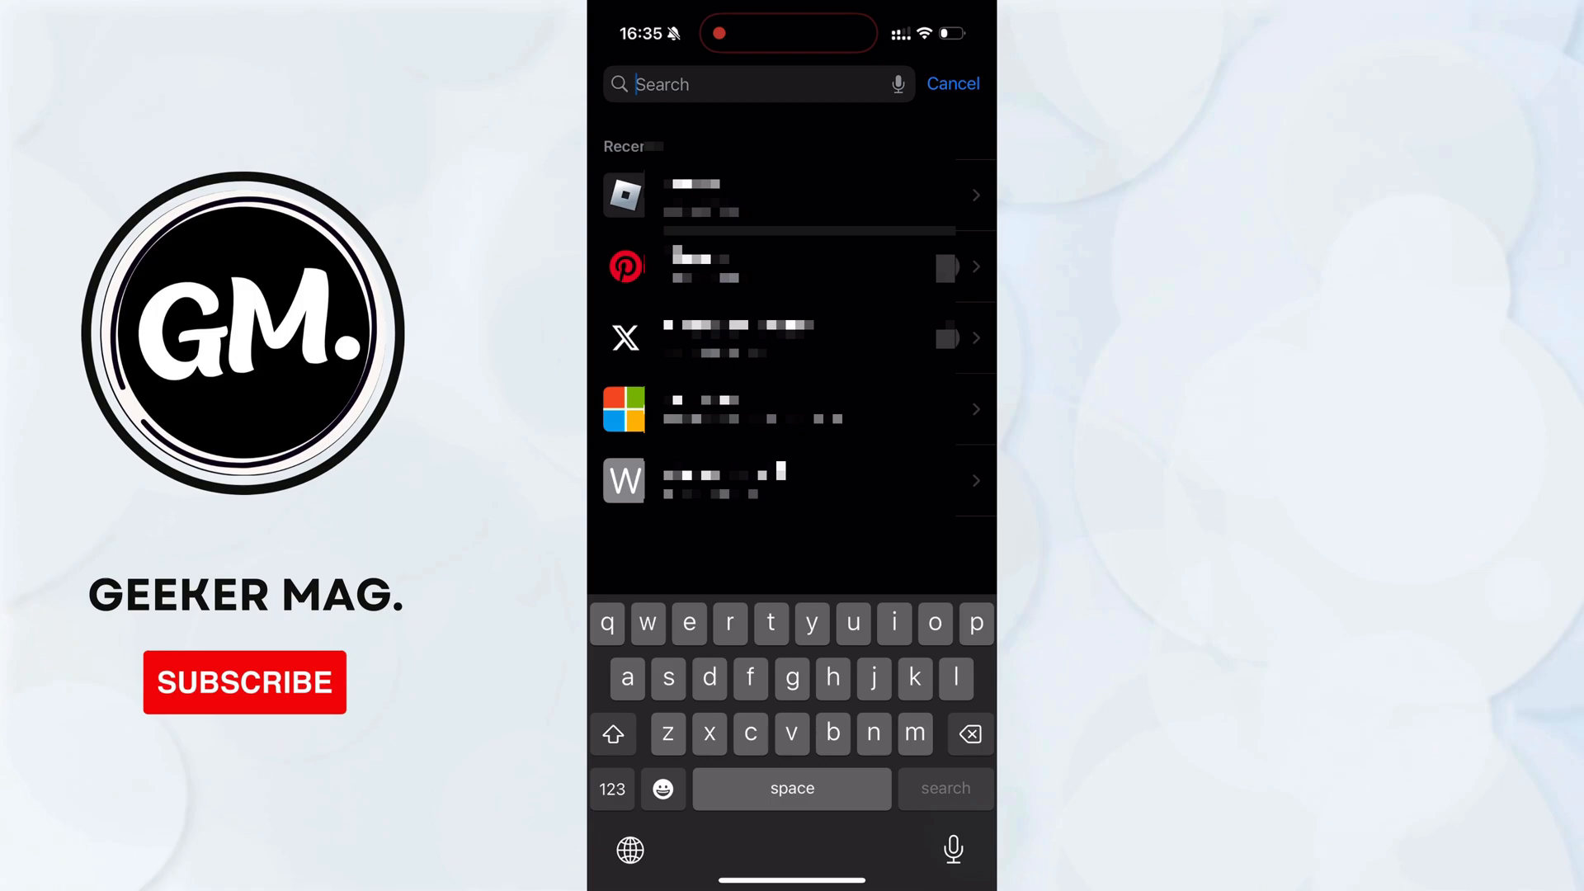
type("roblox")
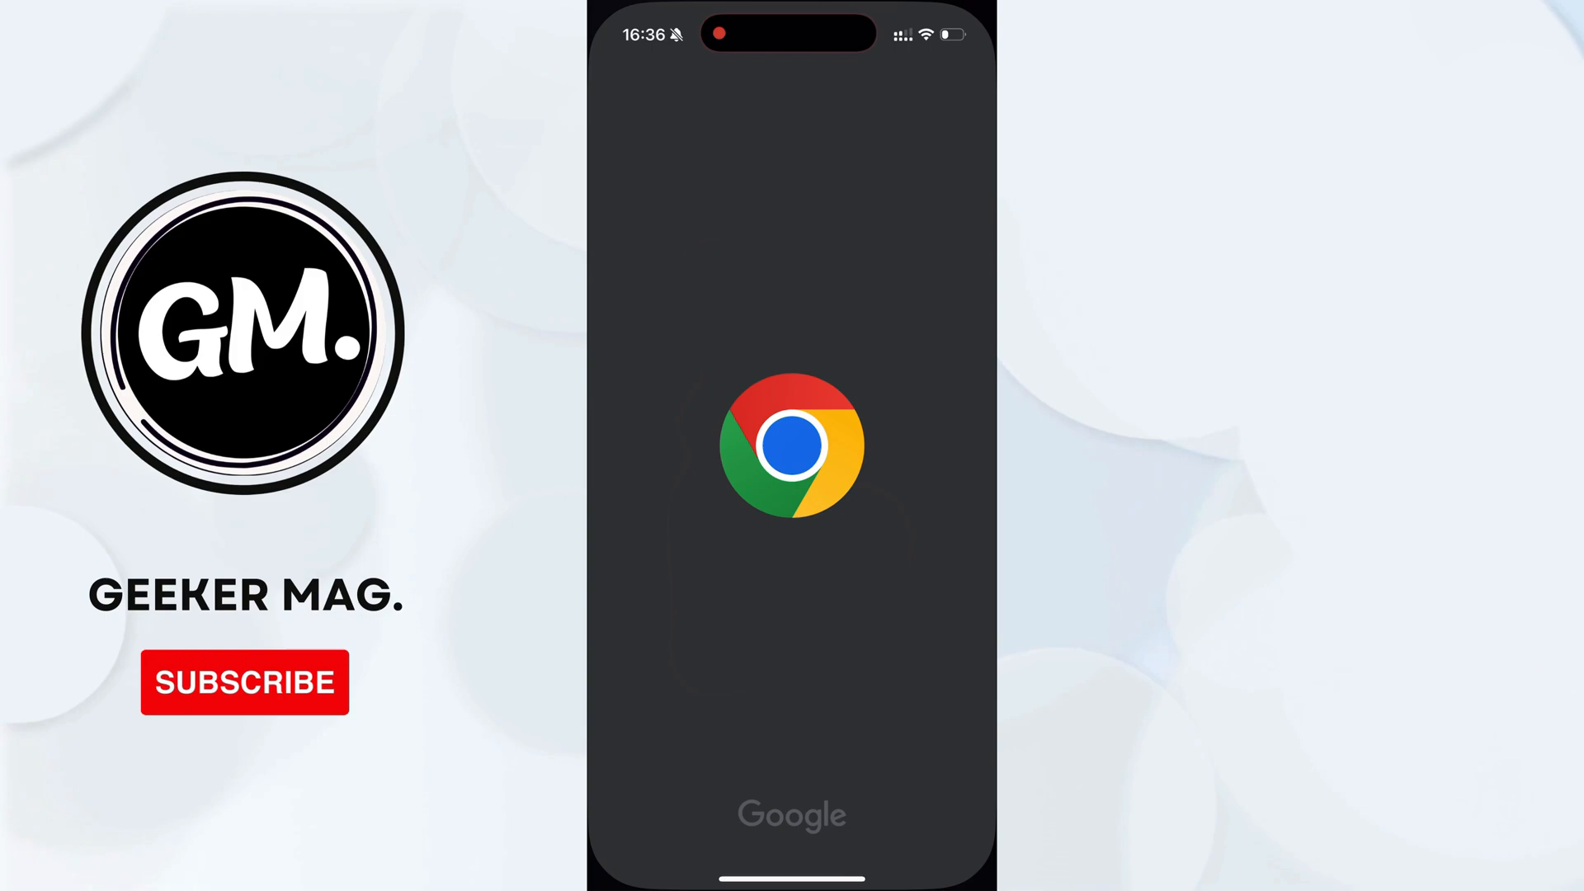
In Chrome's Password Manager, find the roblox.com login and reveal its password
left_click(791, 454)
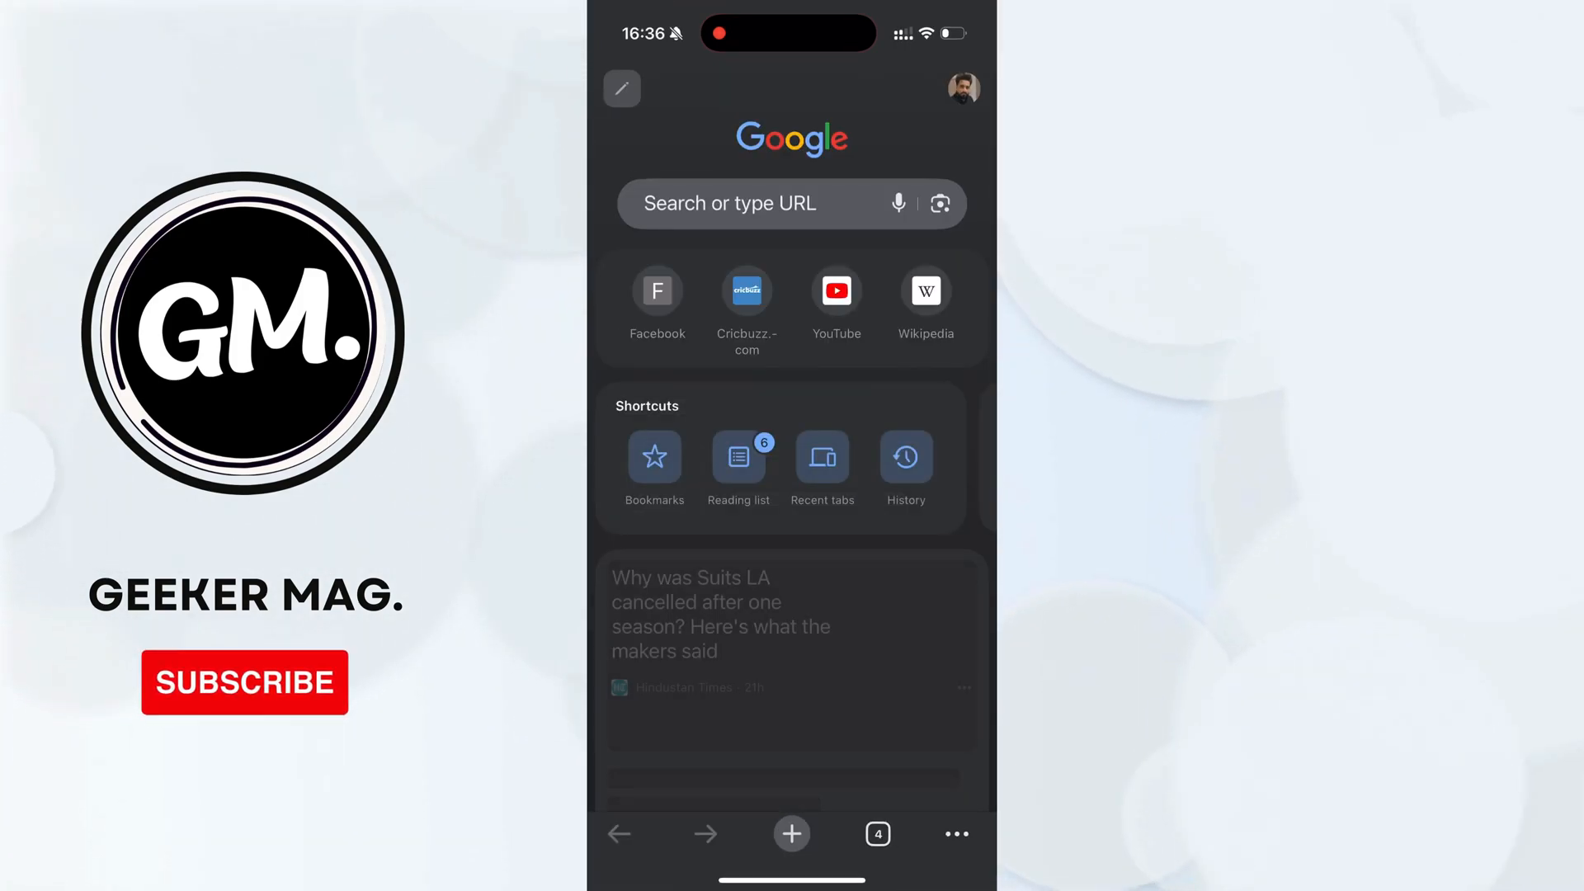
left_click(953, 834)
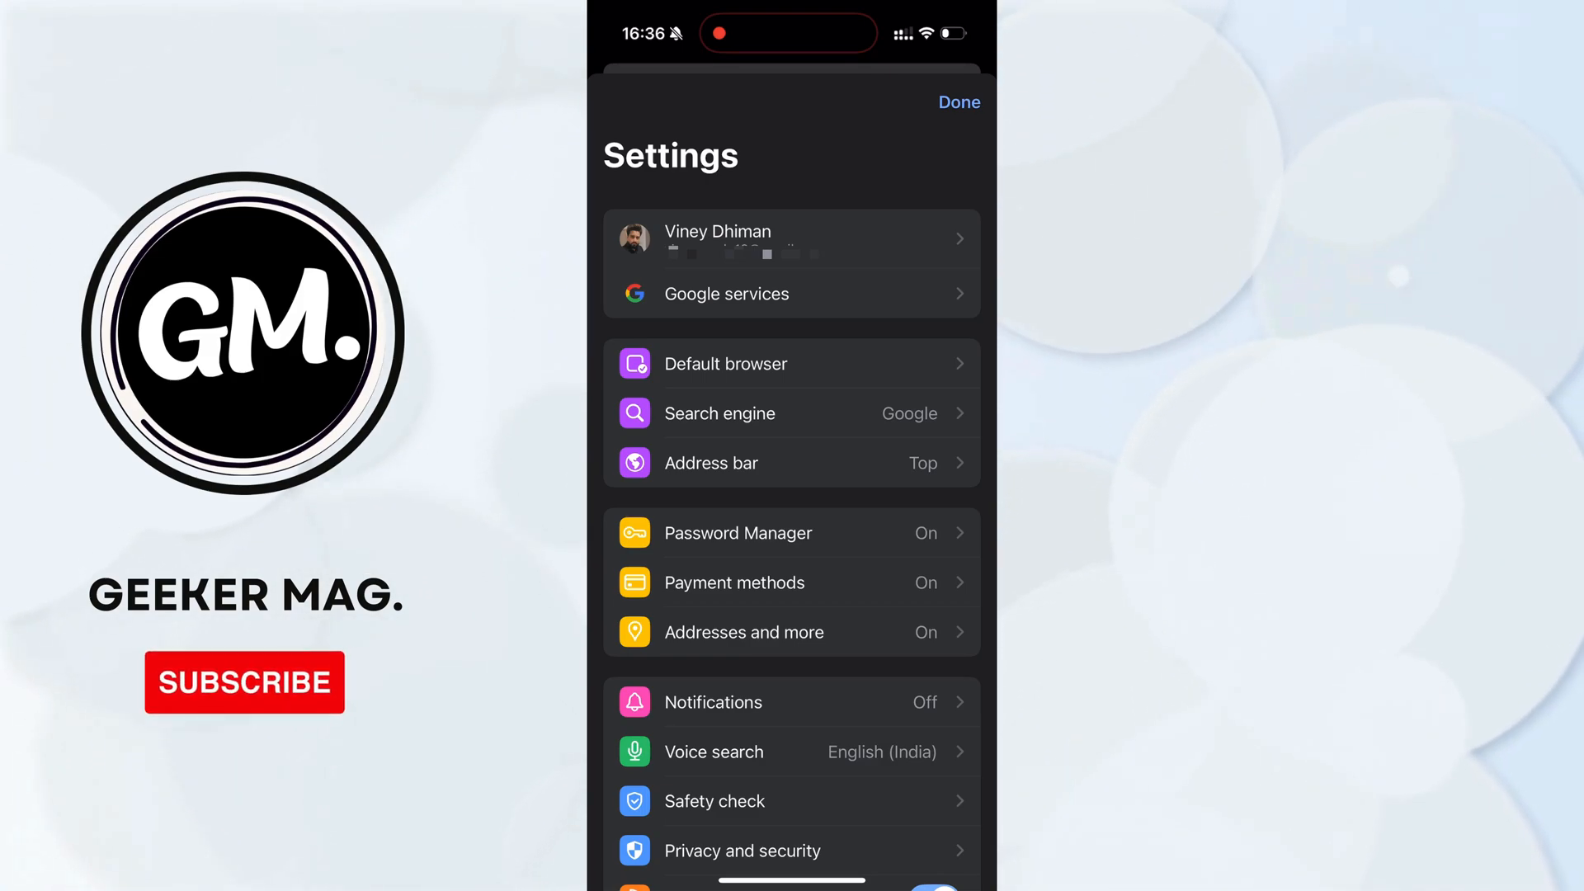
left_click(739, 533)
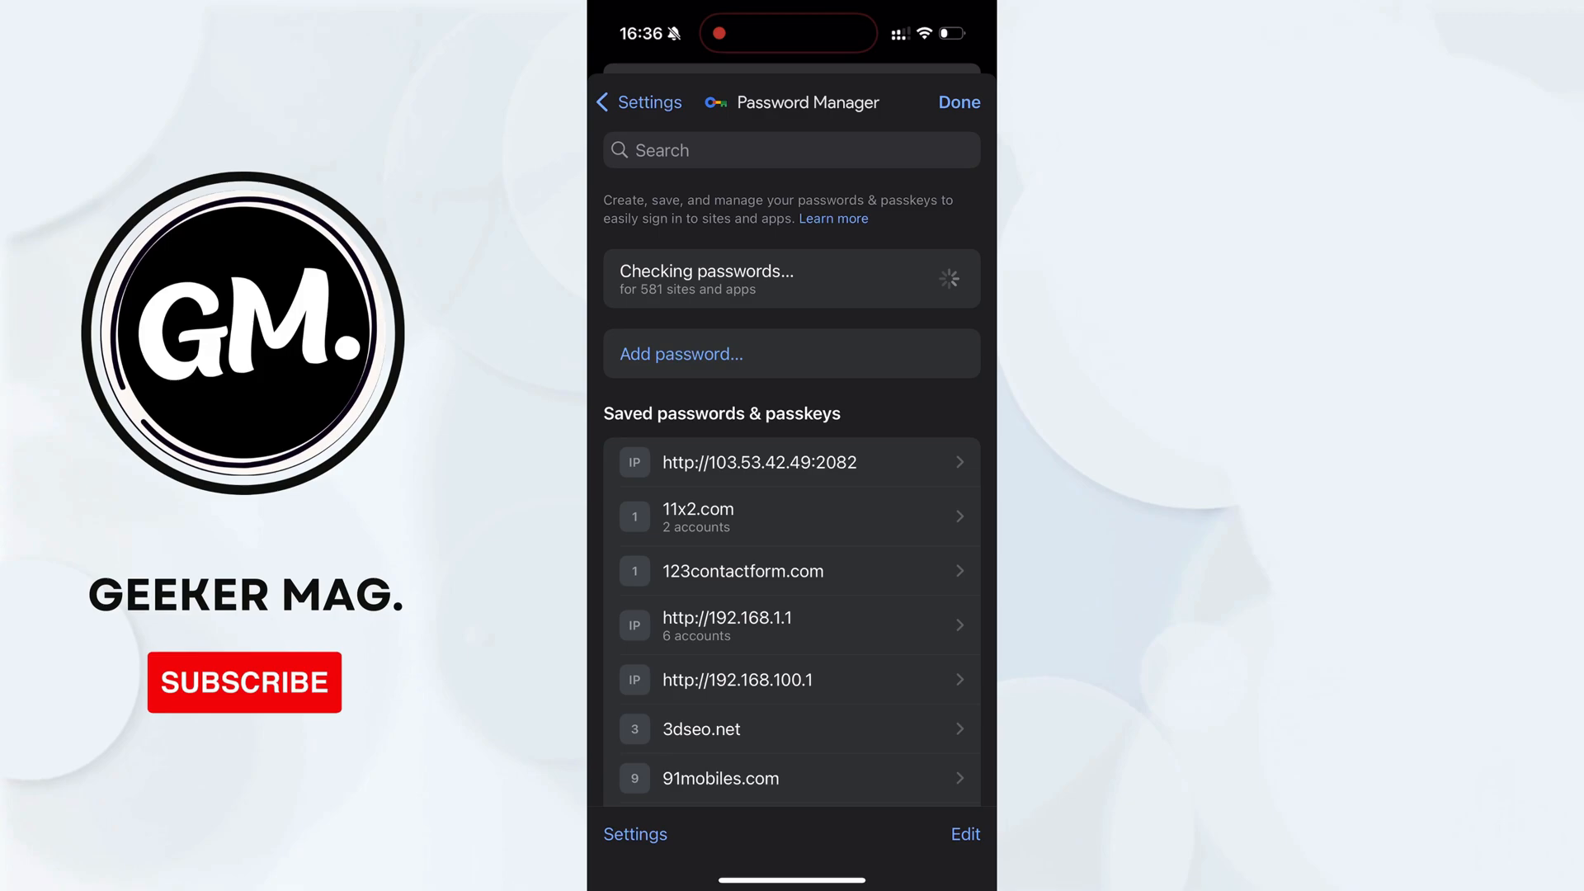
left_click(792, 151)
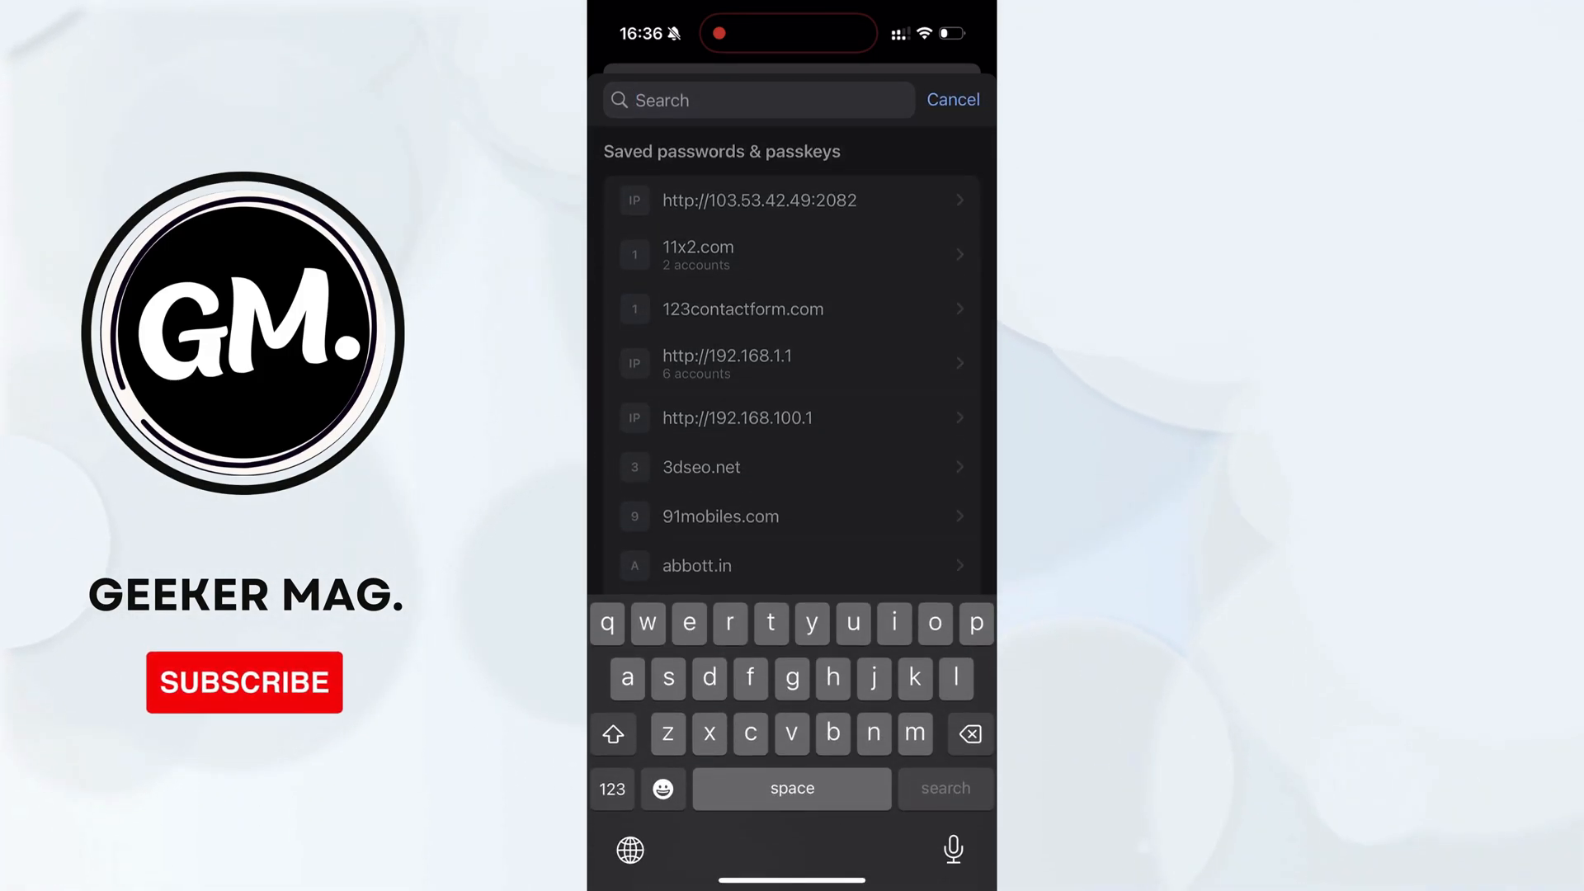
type("roblox")
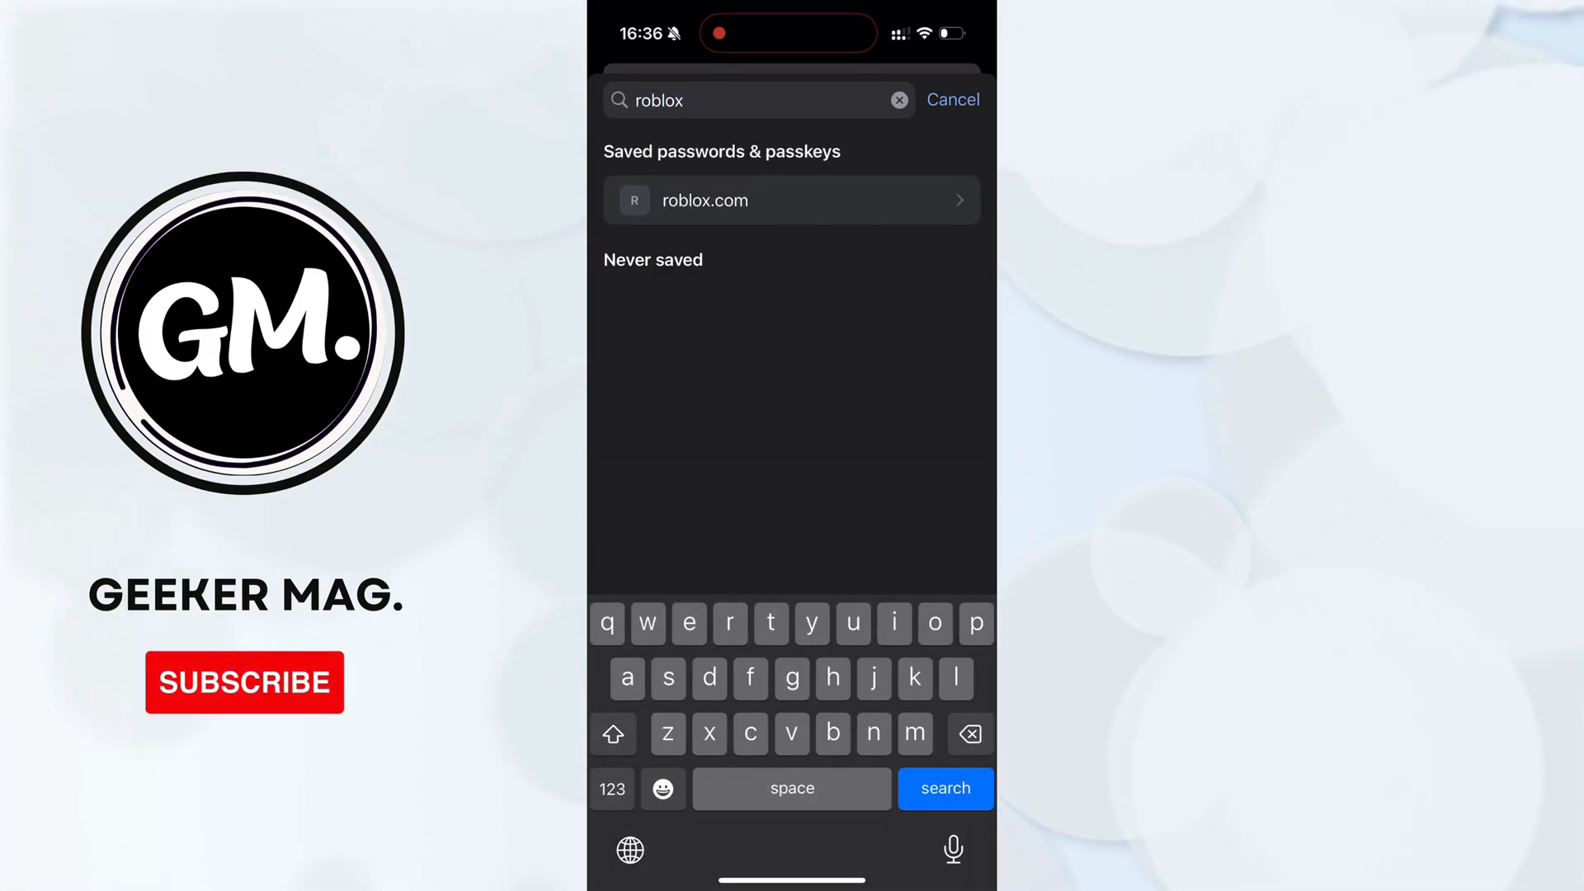
left_click(791, 200)
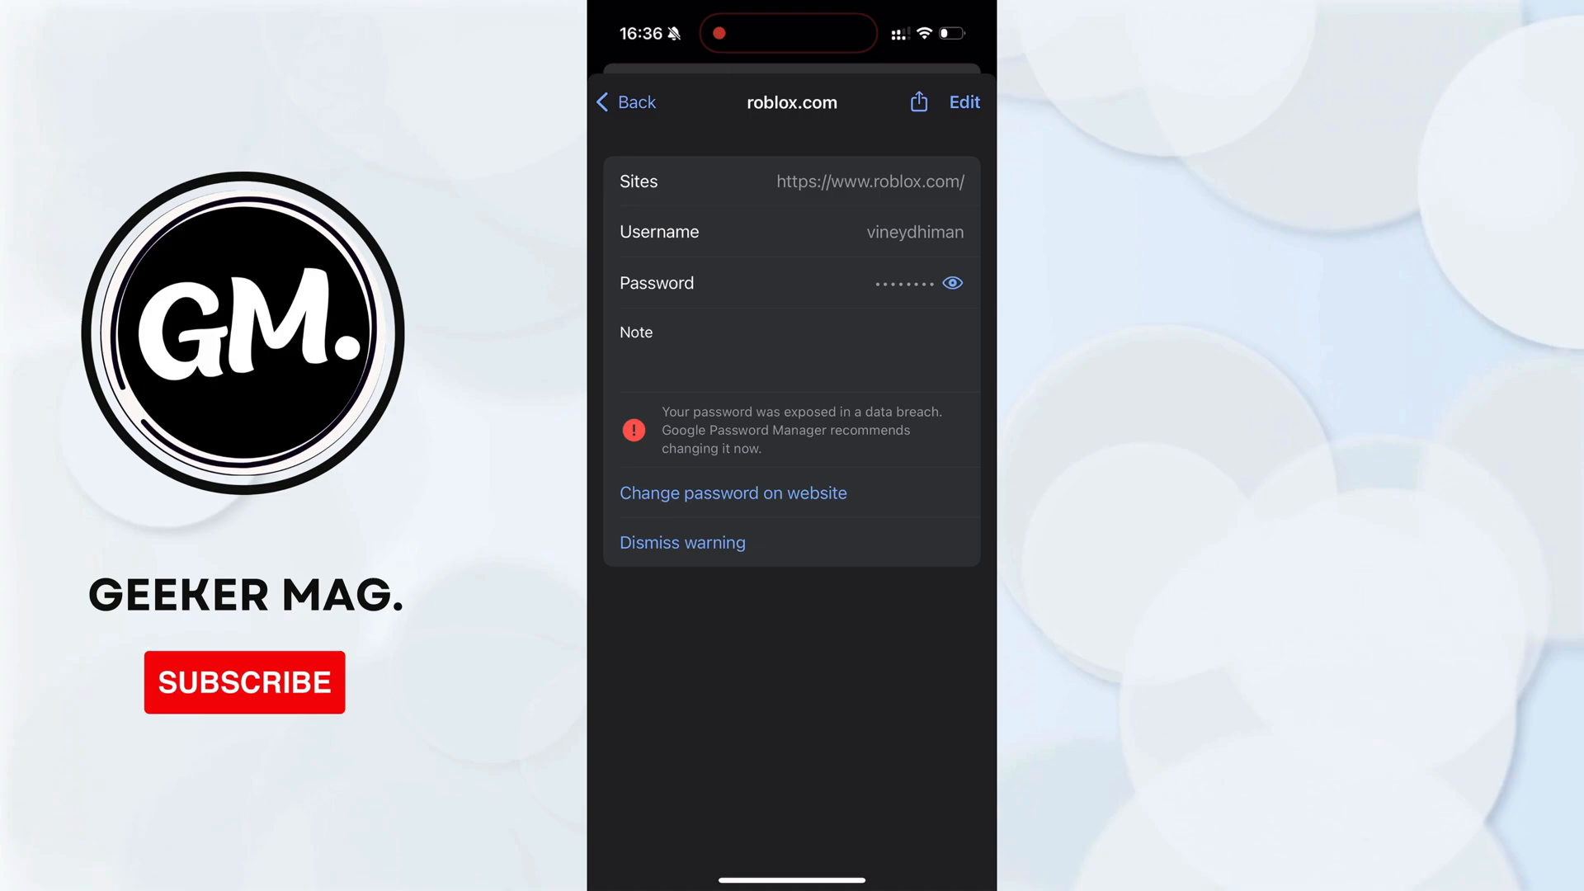
left_click(952, 283)
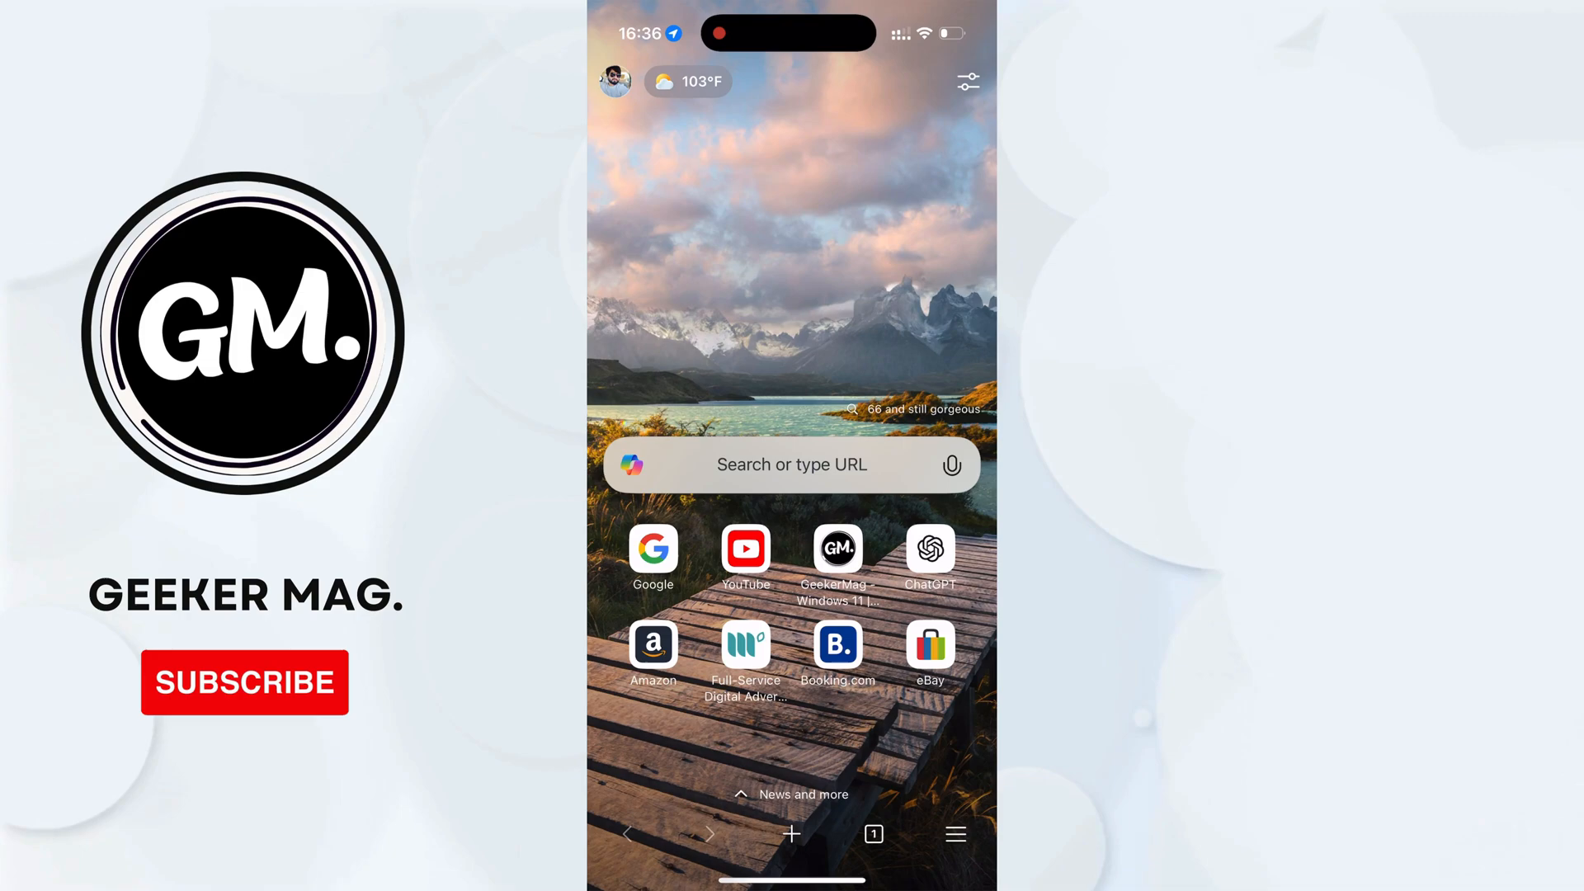
Search Edge's saved passwords for 'roblox' from the account panel
left_click(616, 81)
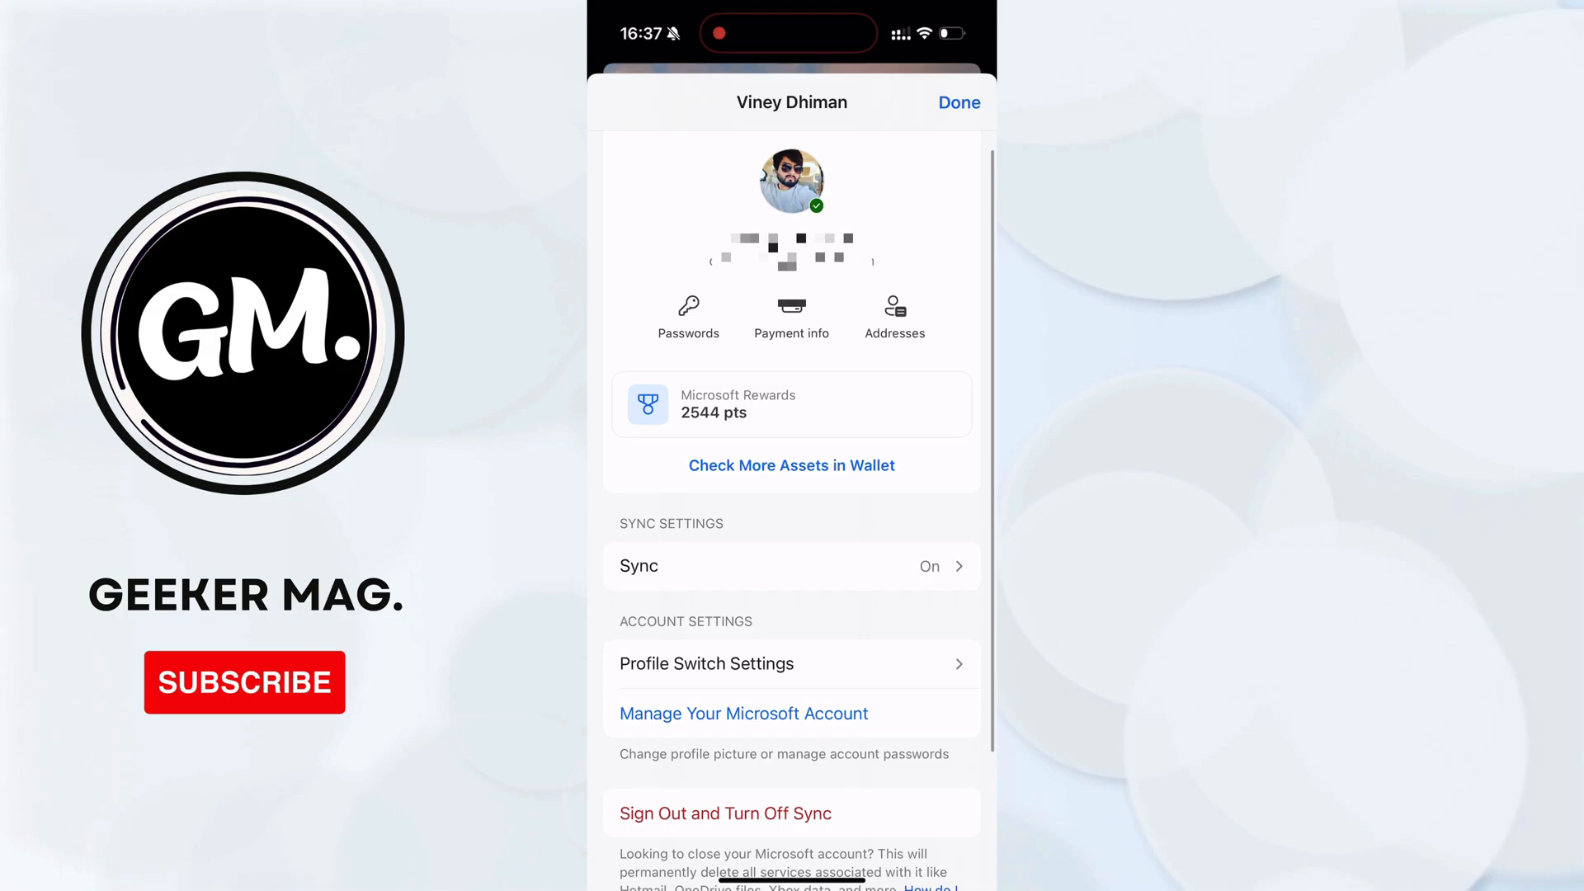
left_click(688, 313)
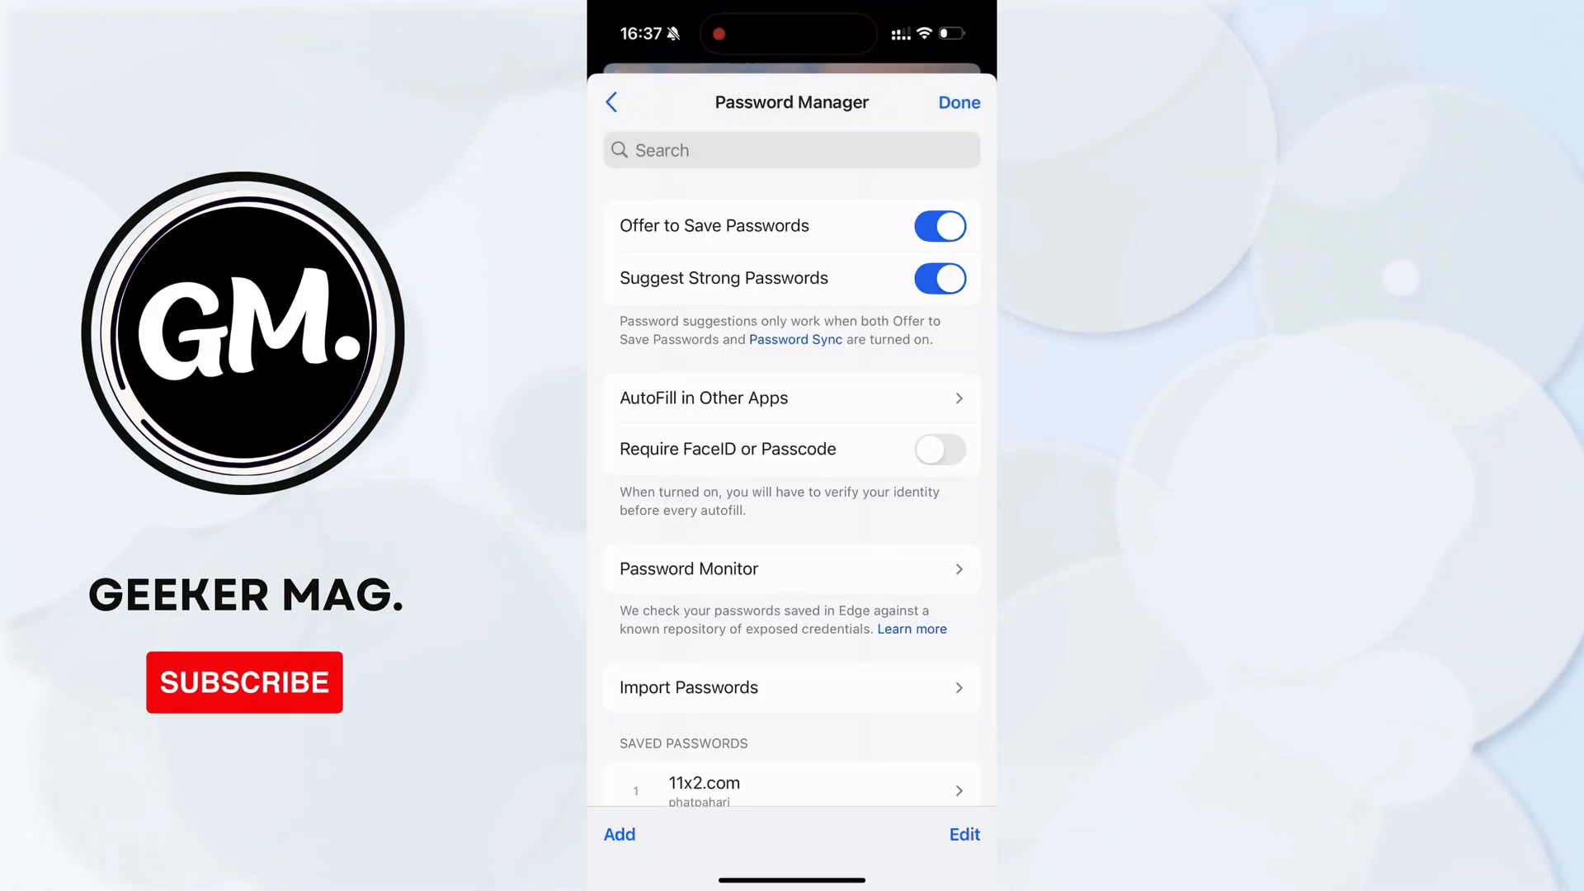
left_click(791, 150)
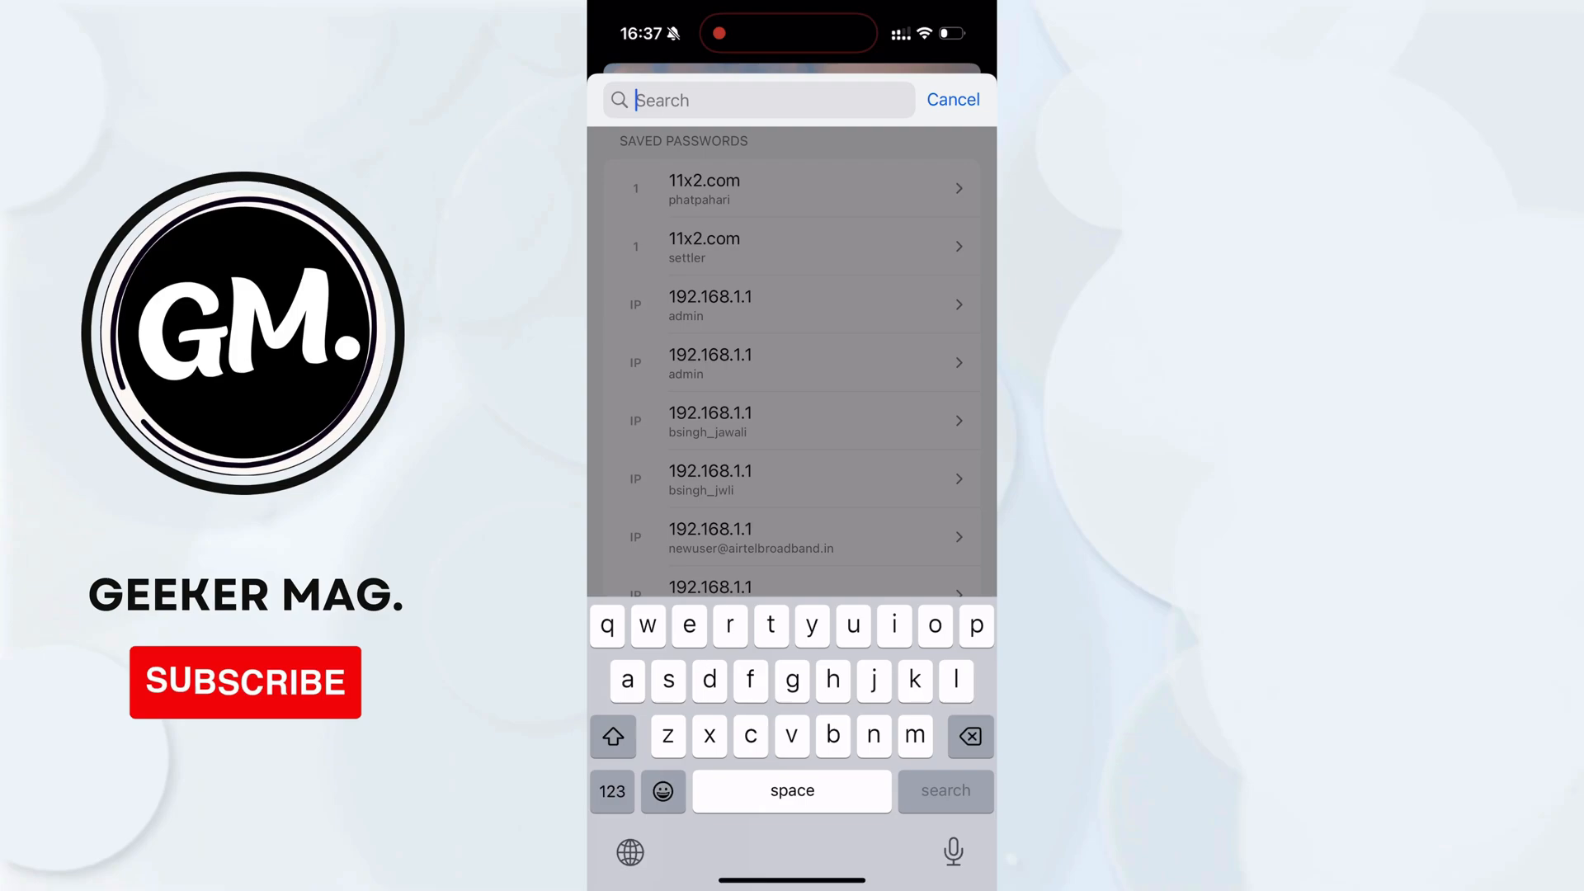
type("roblox")
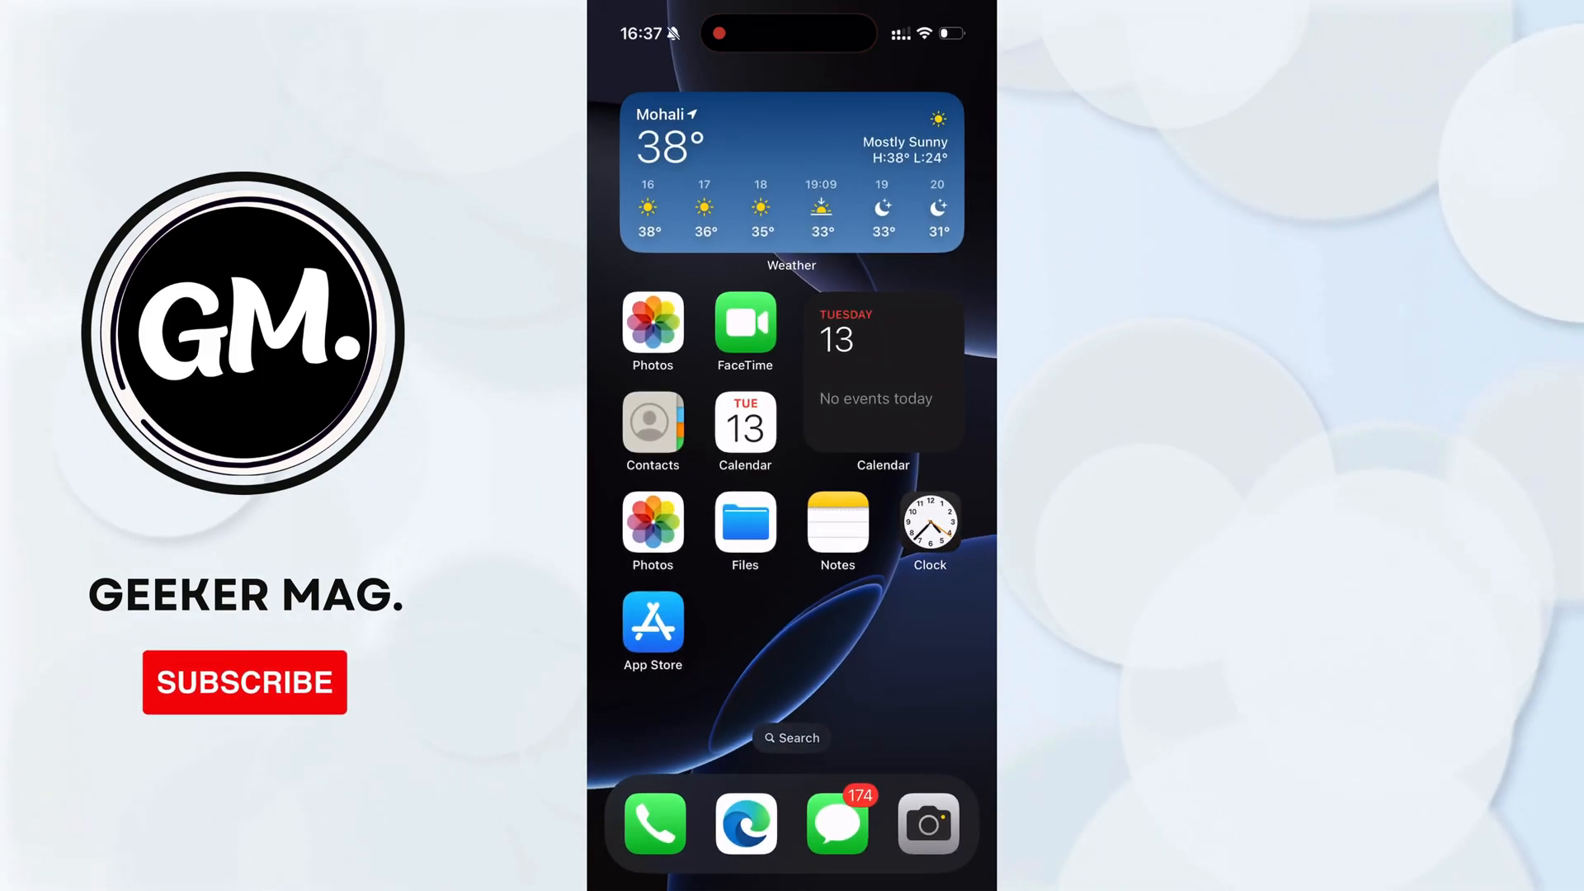
Log out of the Roblox account from the More section and confirm
type("chrome")
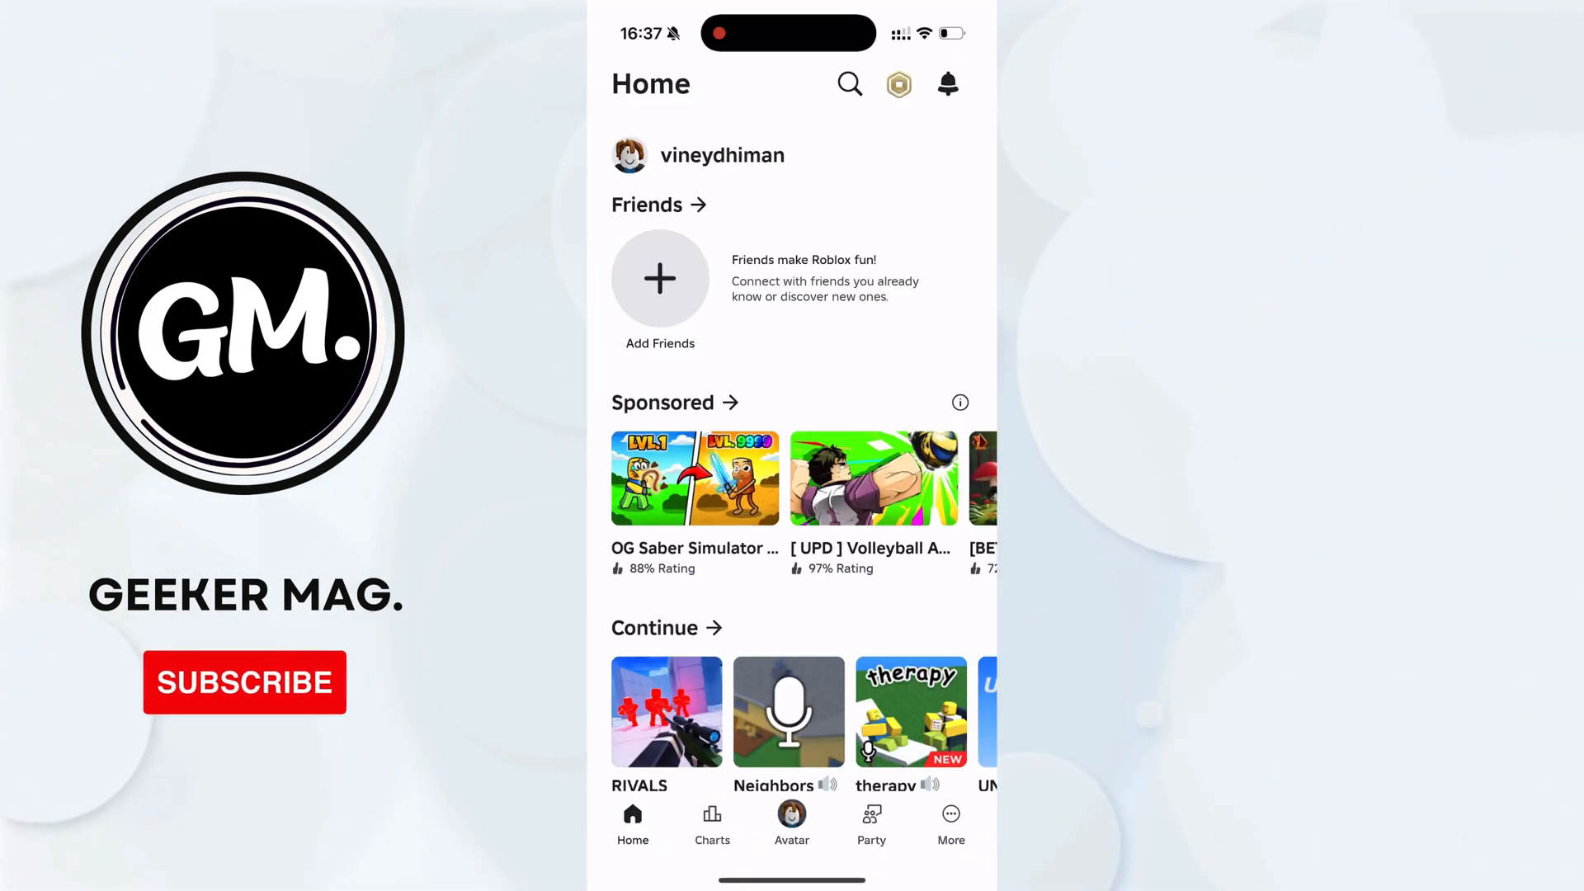
left_click(951, 814)
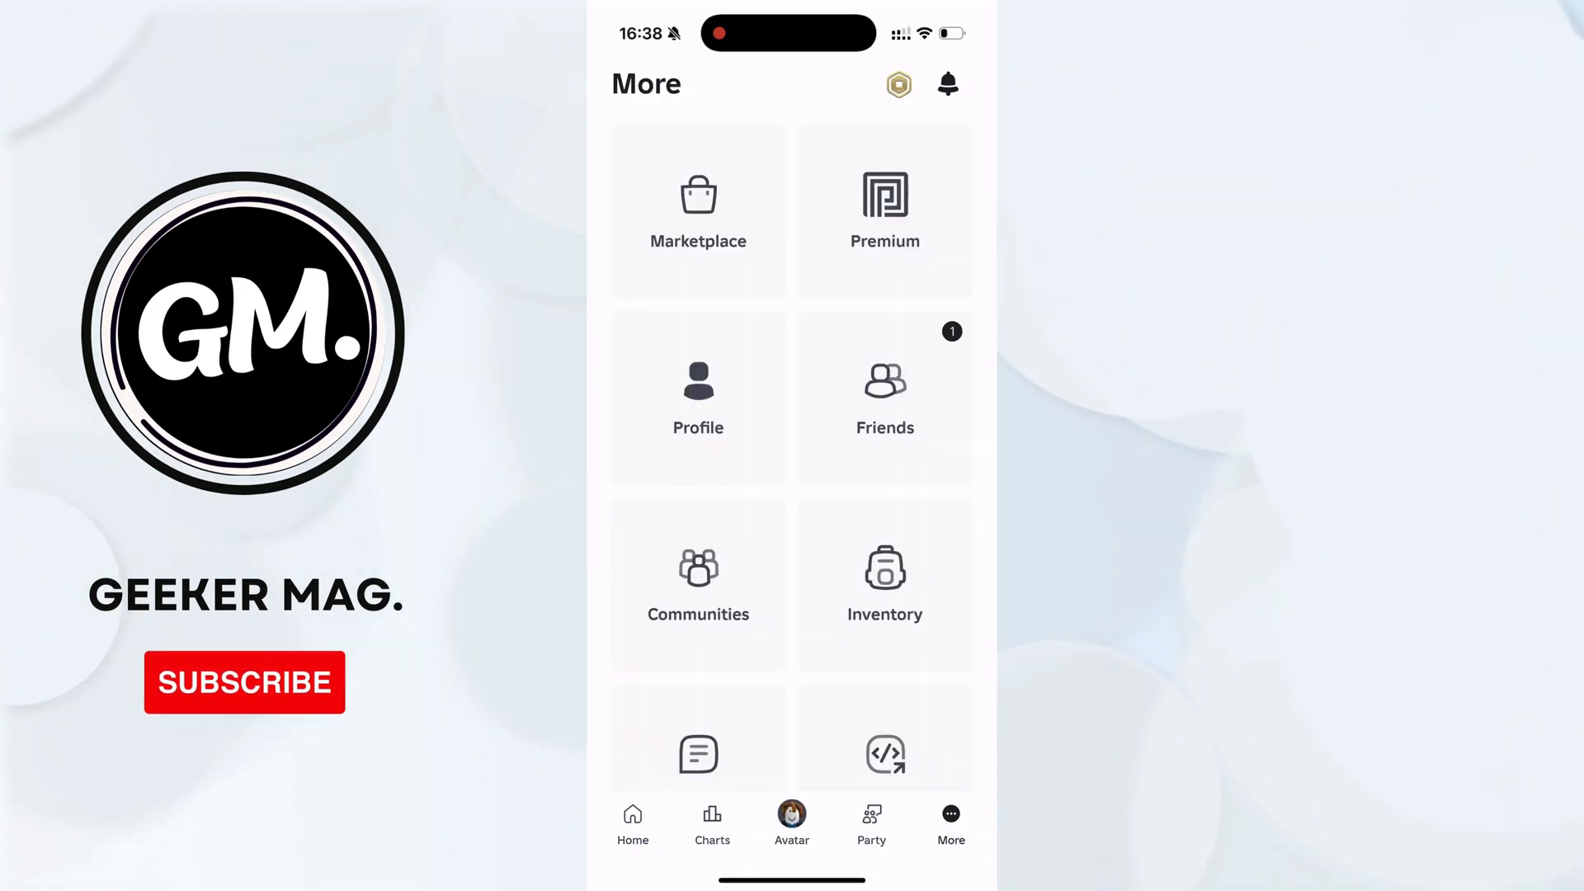
scroll("down", 3)
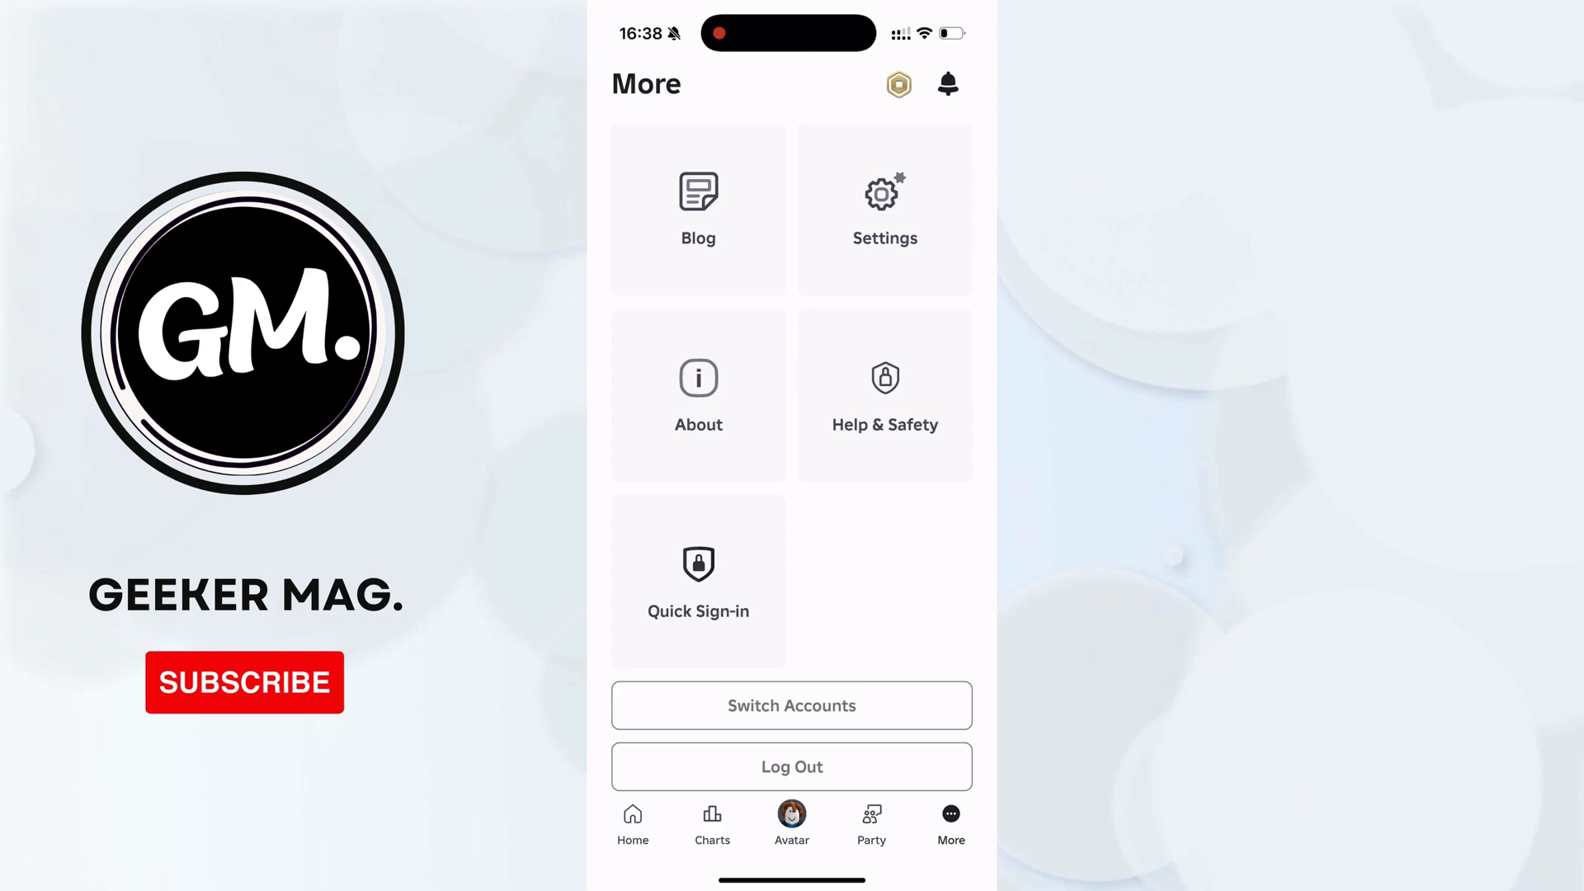
left_click(791, 766)
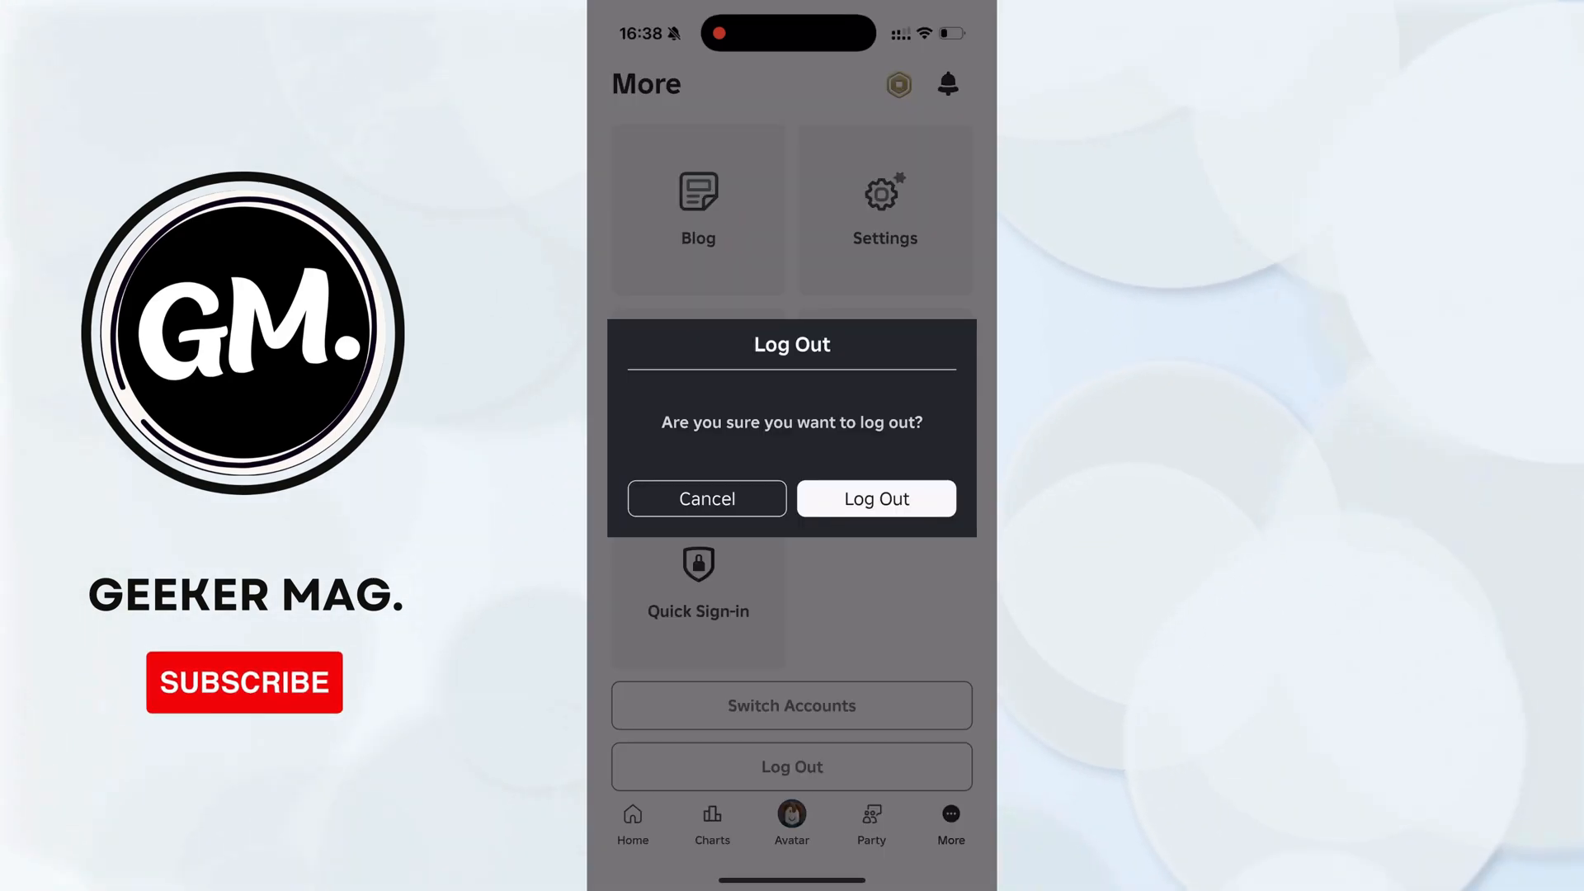
left_click(876, 499)
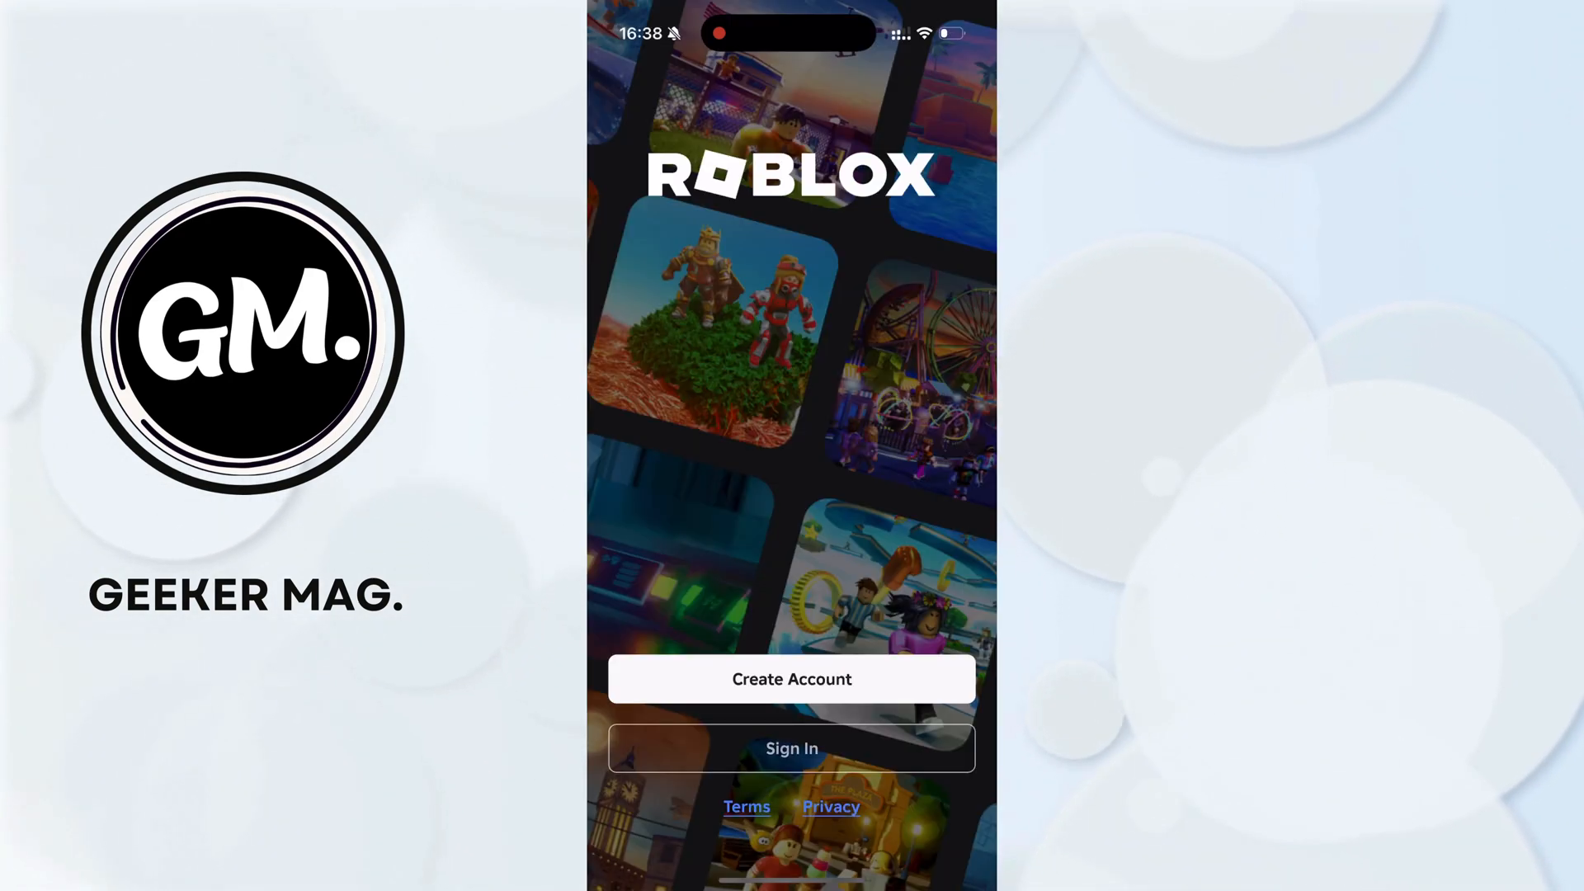
Start Roblox sign-in and begin typing the recovery email address
left_click(791, 748)
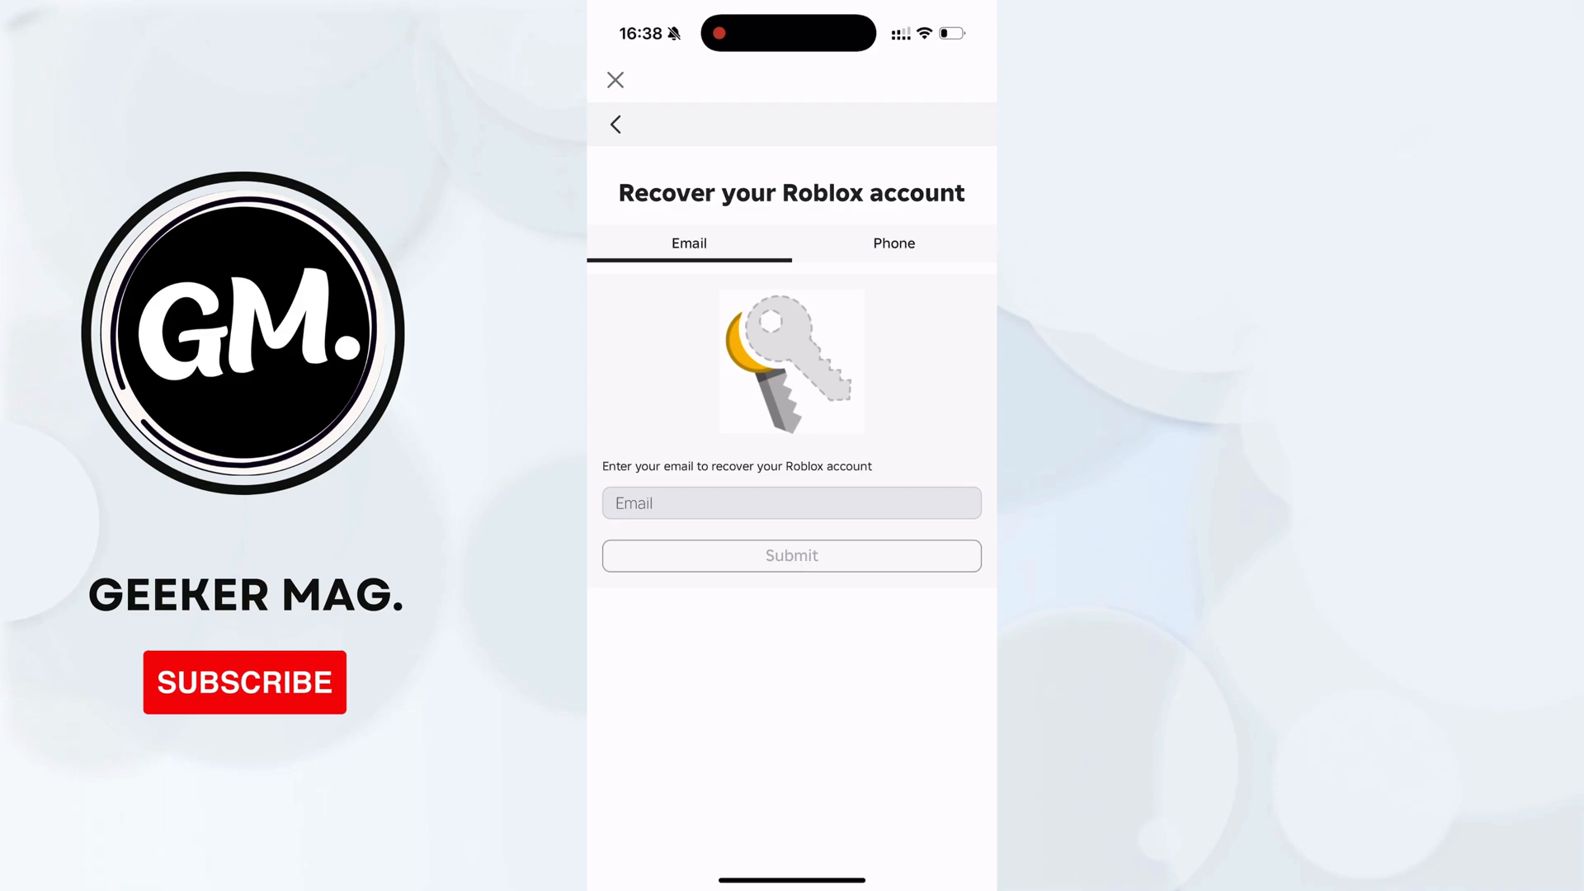
left_click(894, 243)
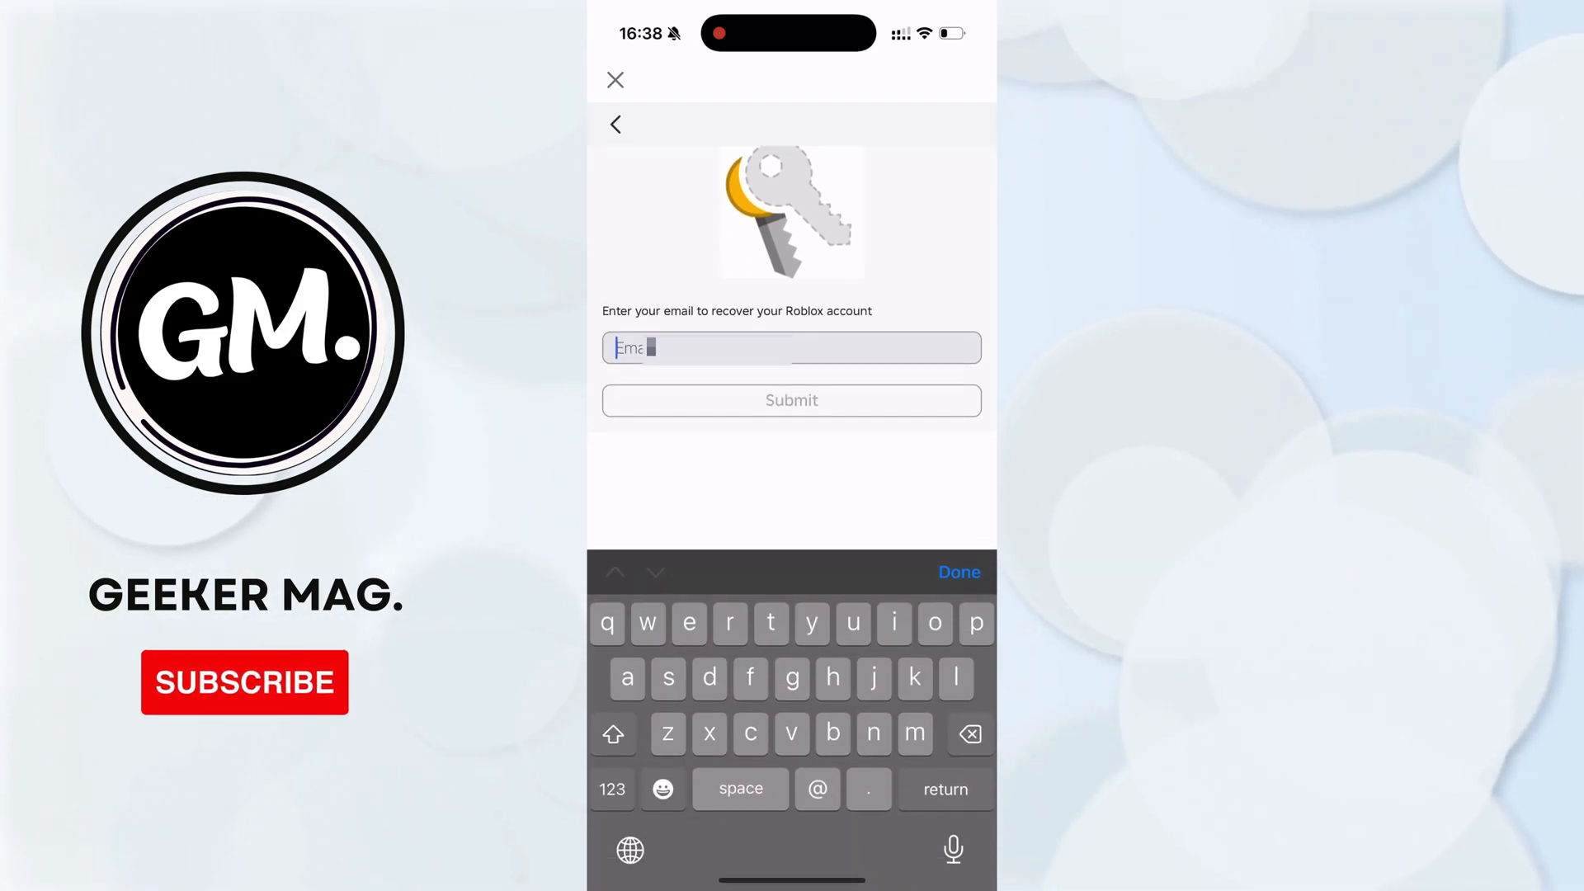
type("v")
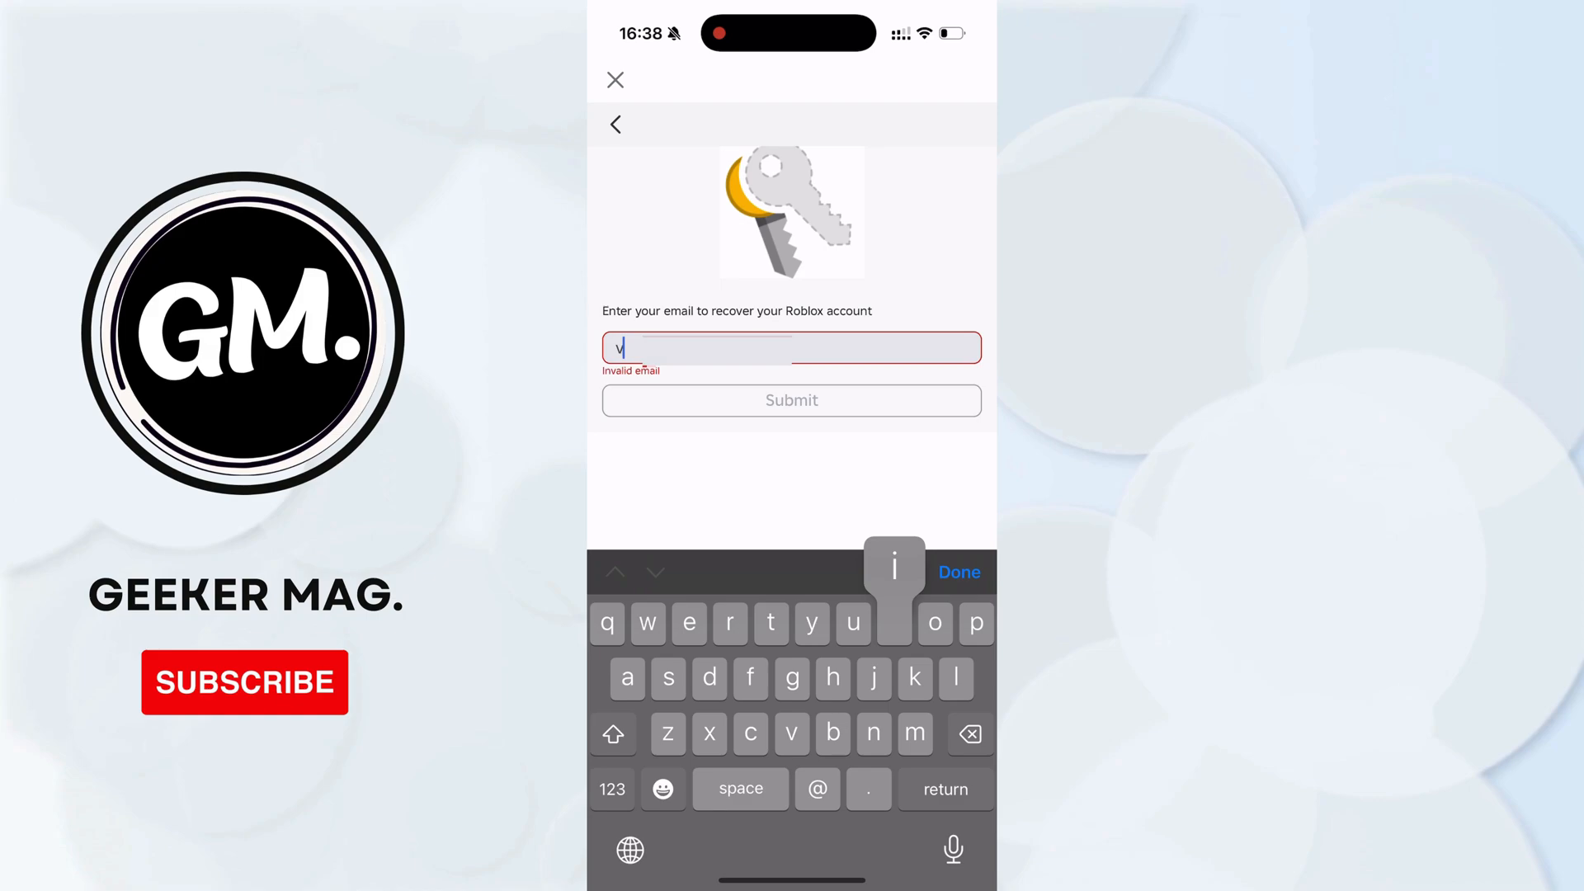